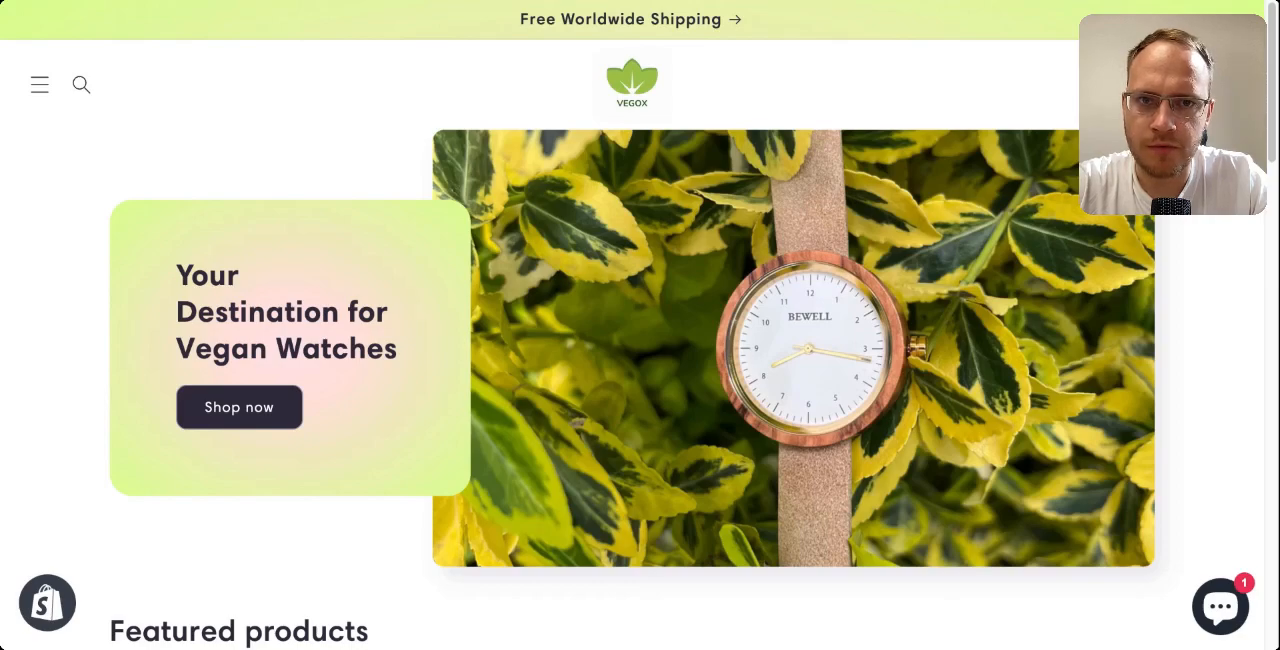
Step: Scroll the Vegox homepage down to the footer showing 'Powered by Shopify'
scroll("down", 3)
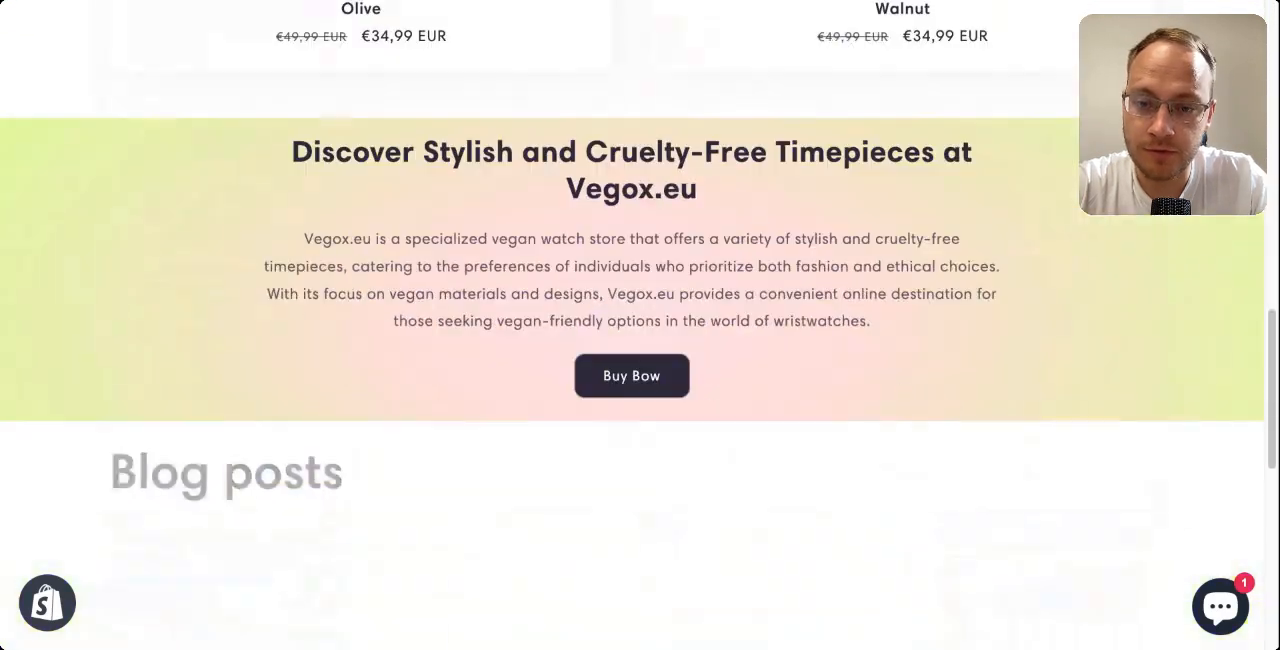
scroll("down", 3)
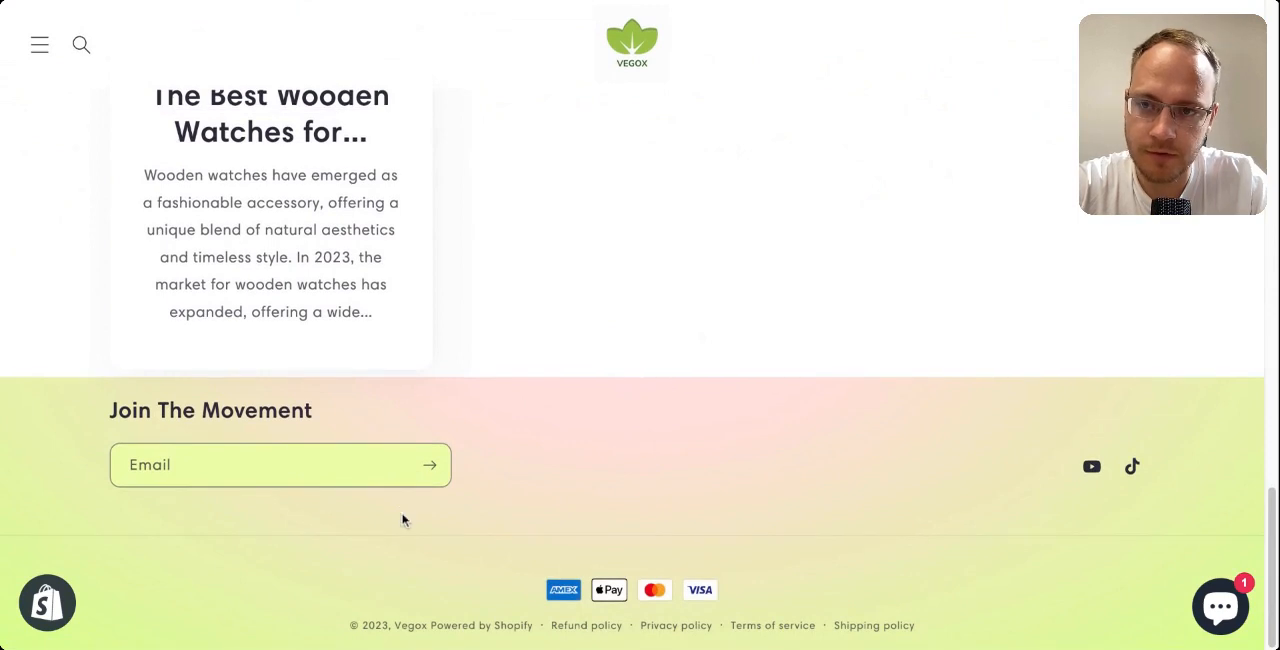
mouse_move(434, 571)
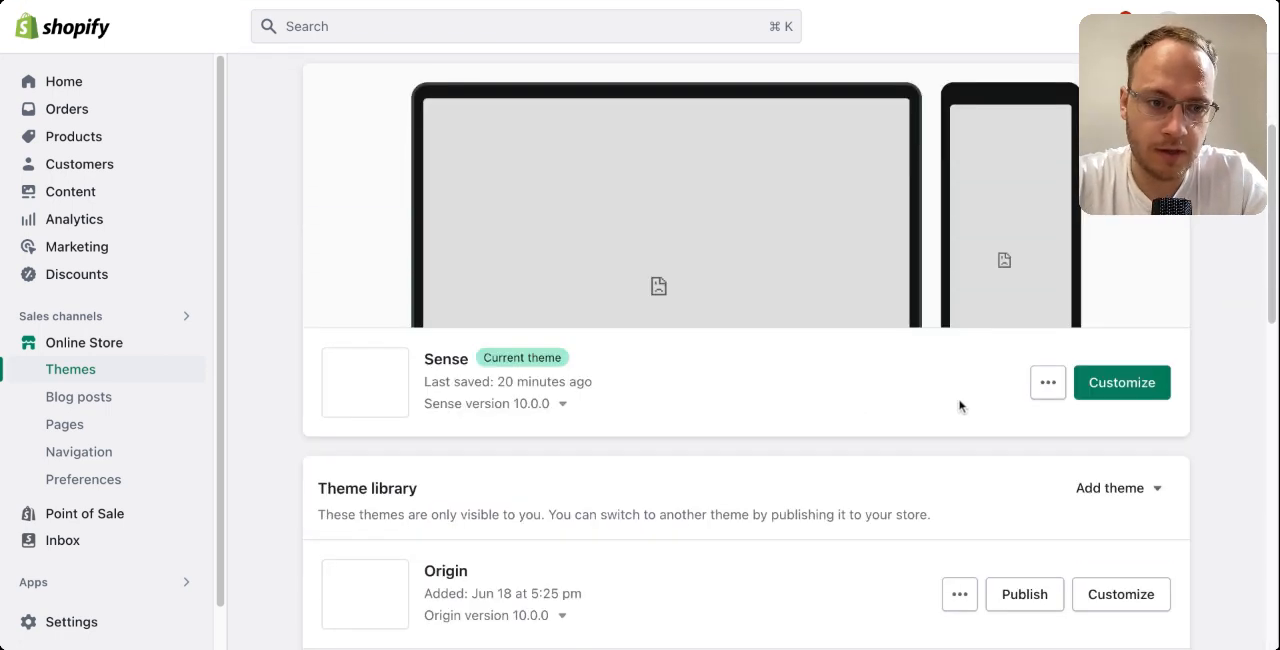
Step: Open the Sense theme's more-options menu to reach Edit code
left_click(1047, 382)
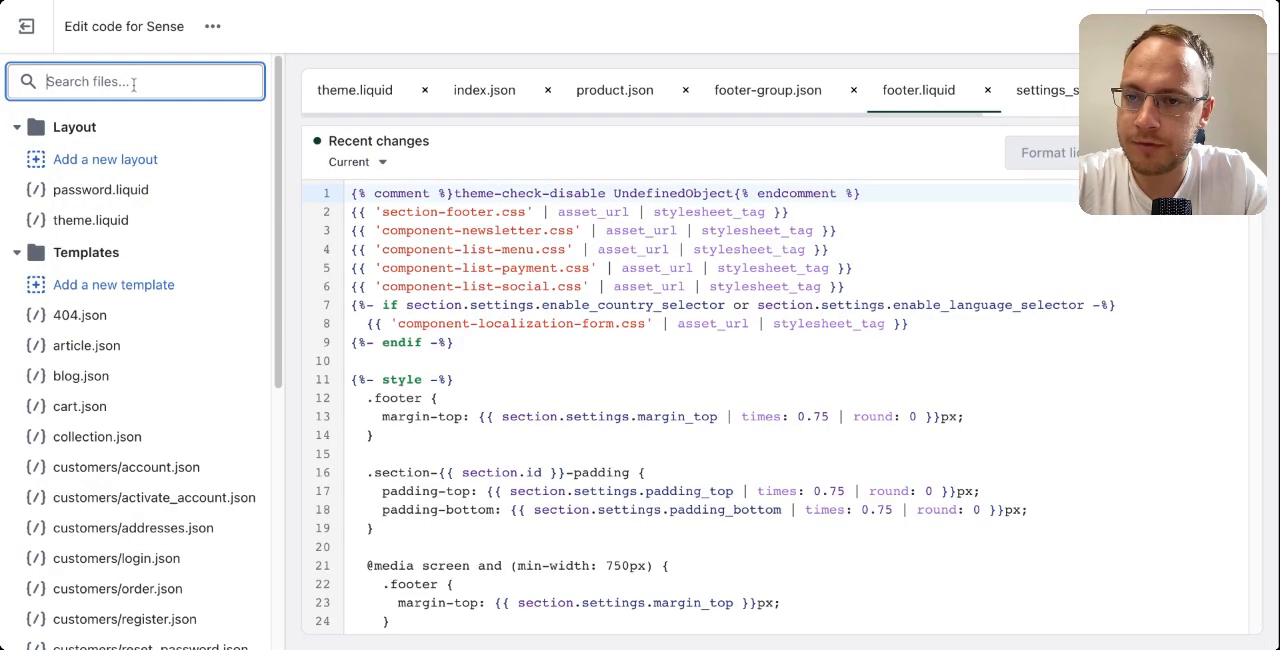
Step: Filter files by 'footer' and search footer.liquid for 'power' to find the powered_by_link line
type("footer")
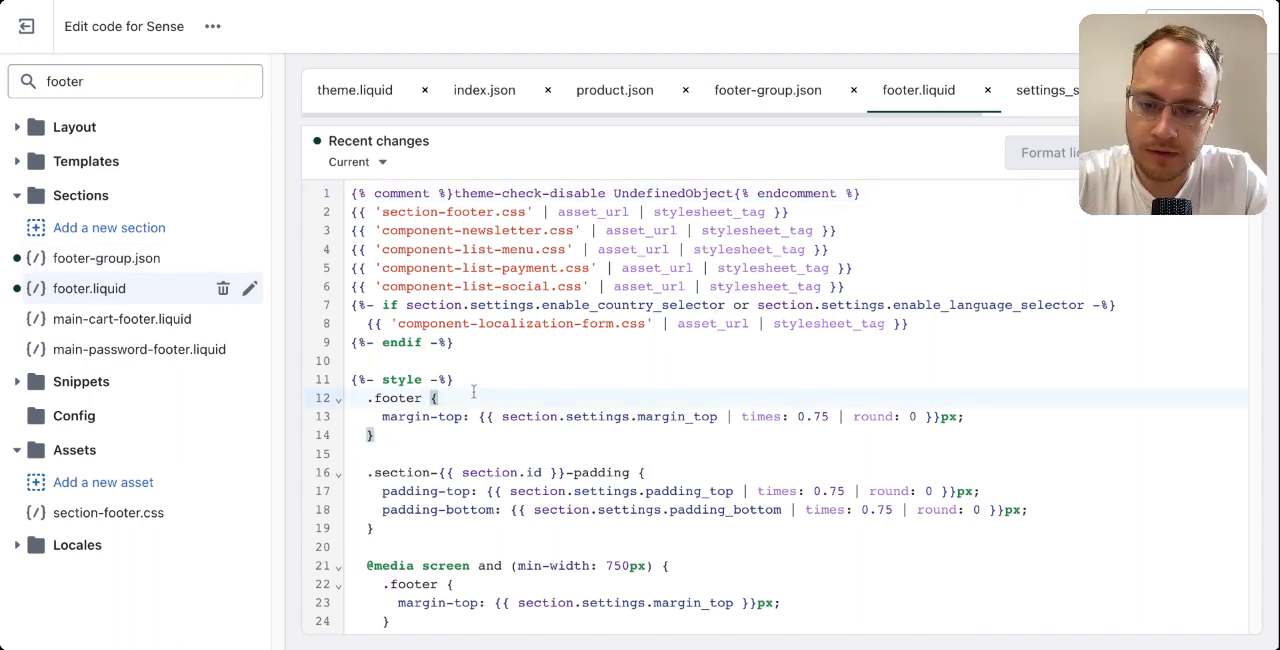
type("powered")
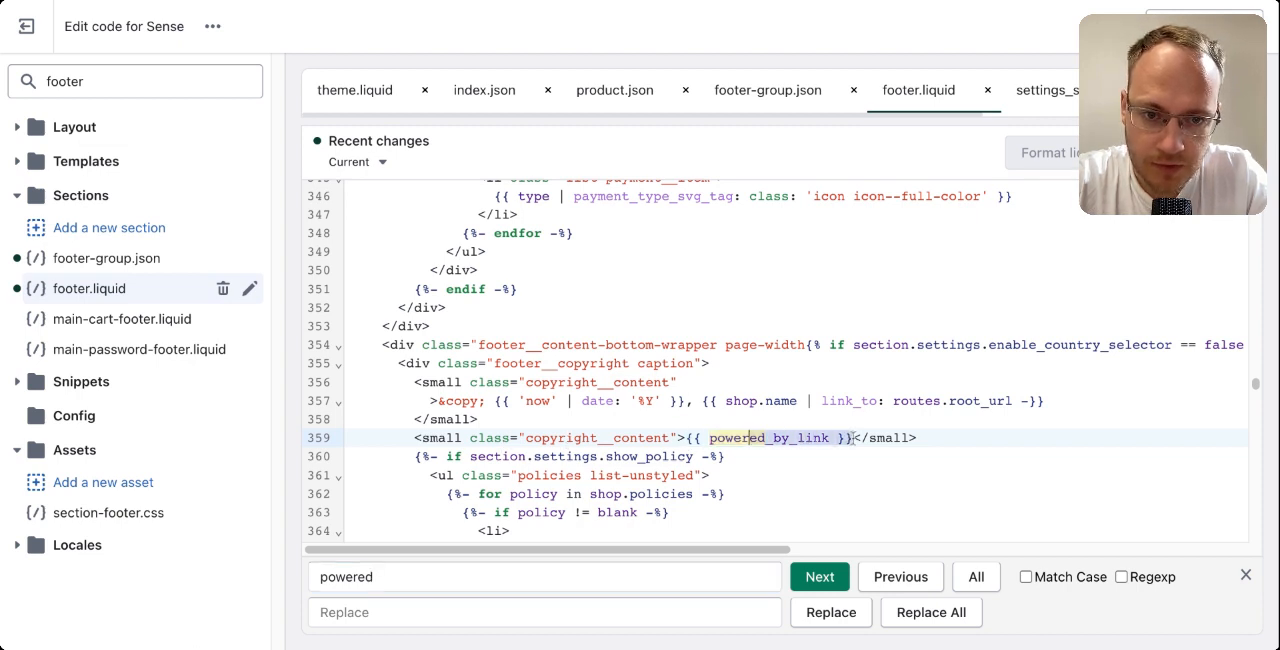
Step: Replace {{ powered_by_link }} with 'All Rights Reserved.', save footer.liquid and preview the footer
left_click(819, 577)
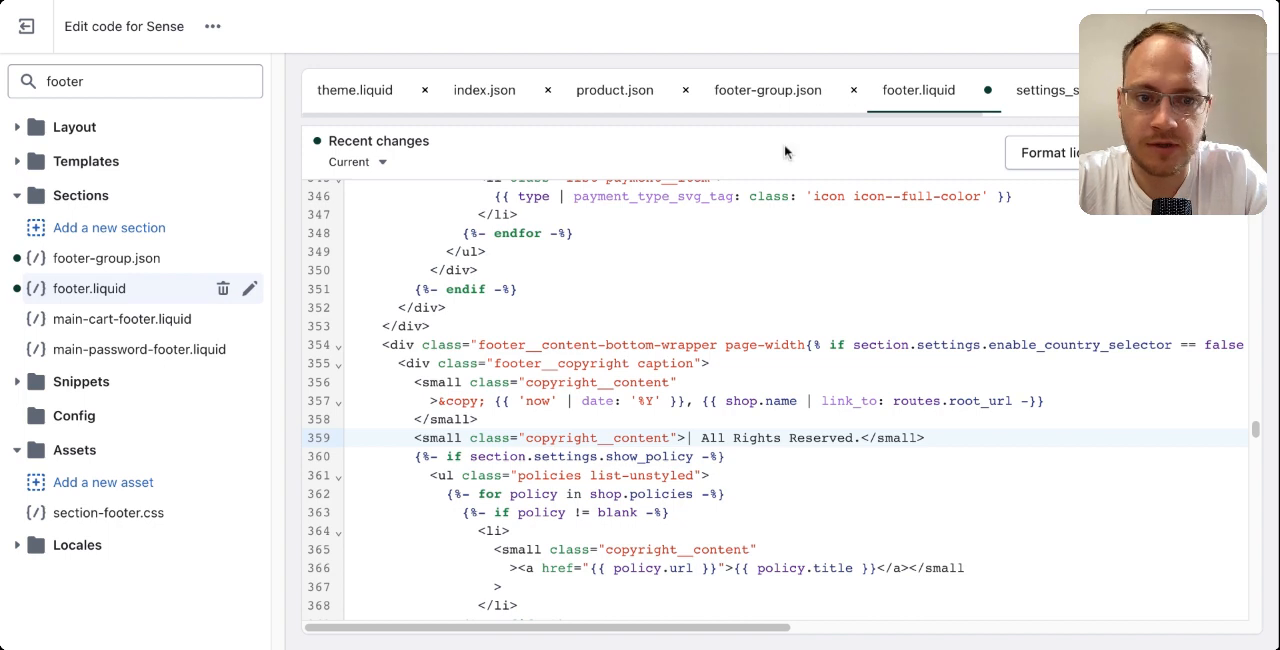
key("ctrl+s")
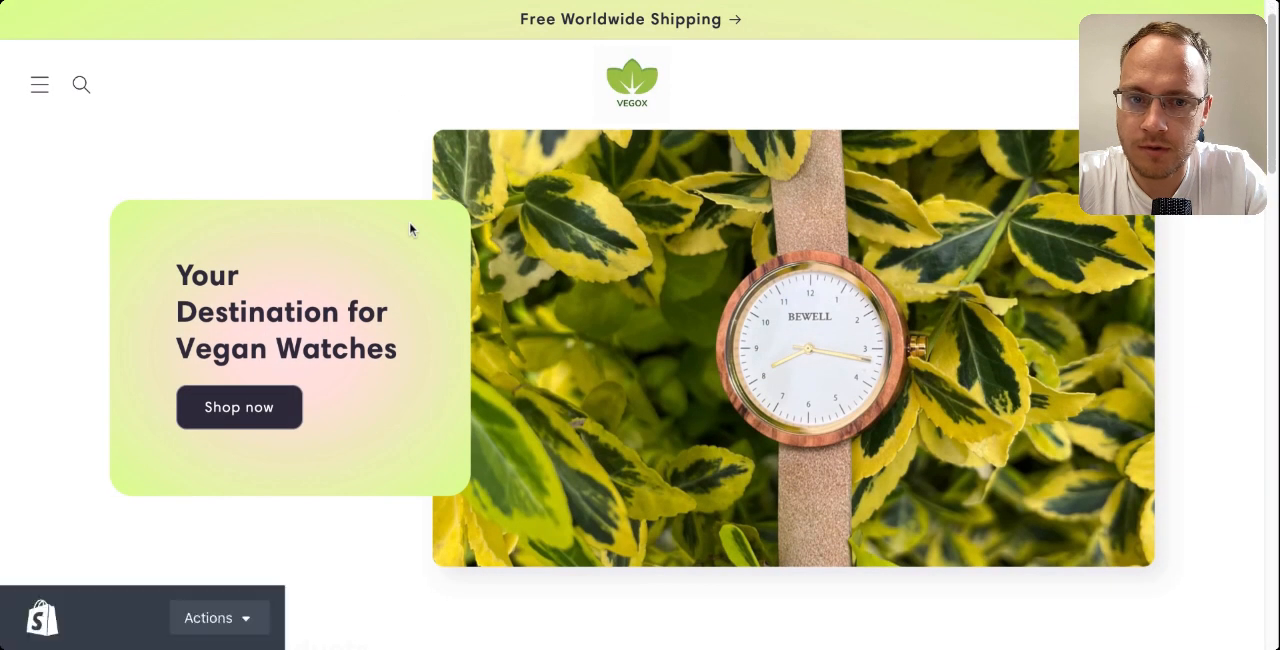
scroll("down", 3)
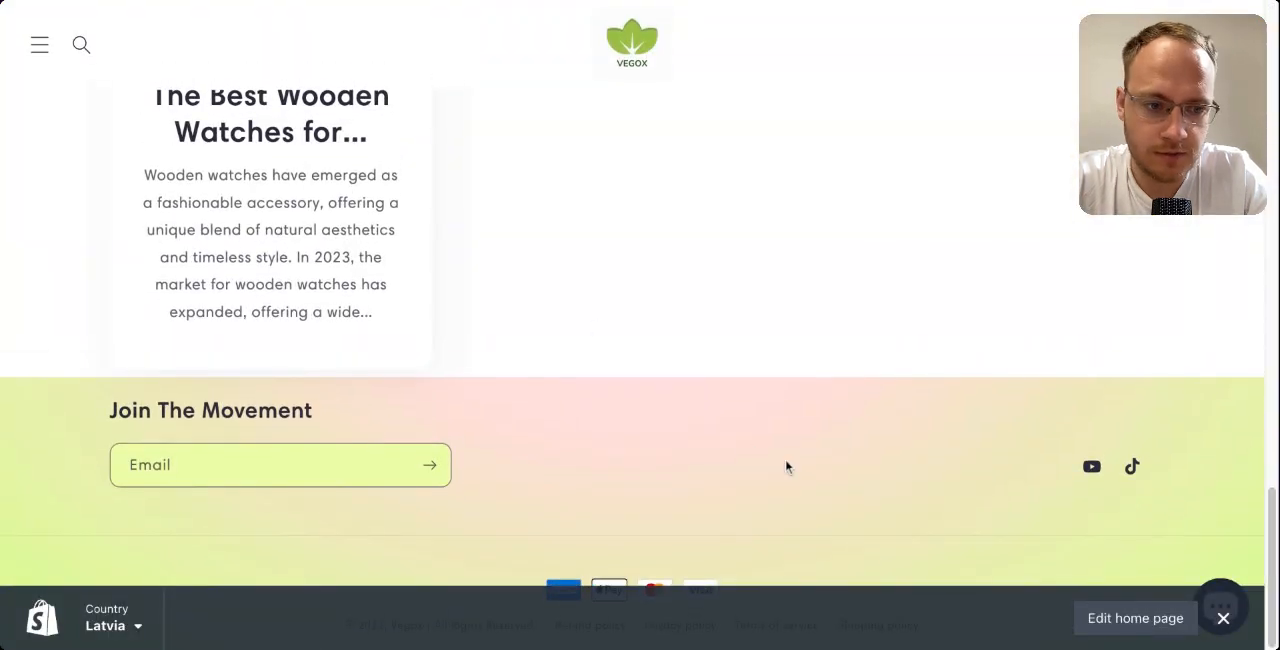